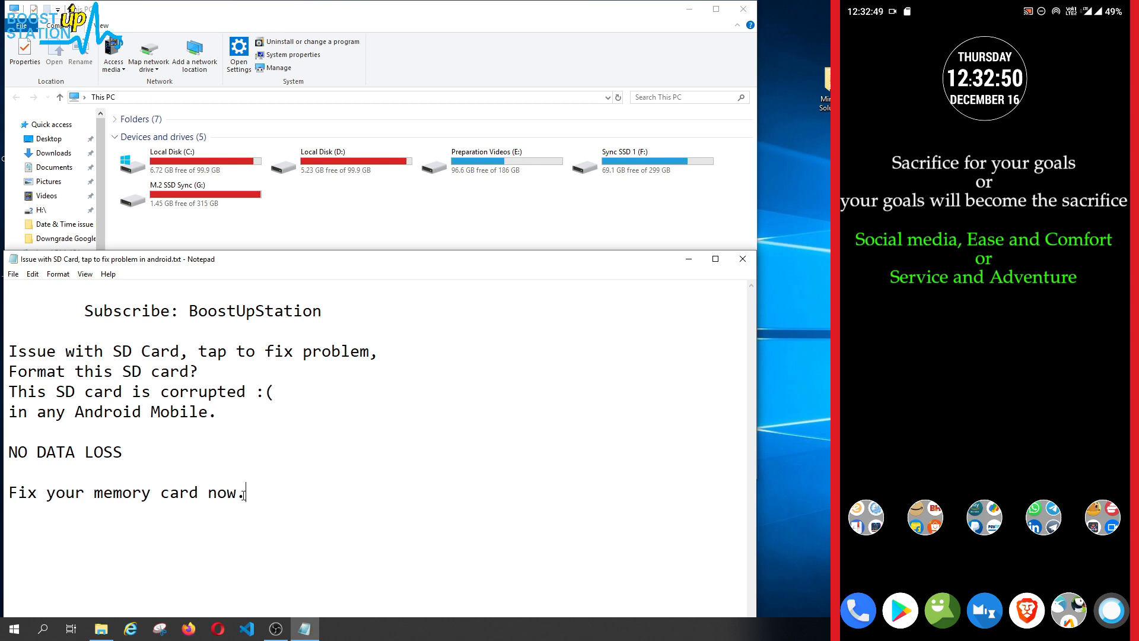
Step: Add the line 'Windows 7, 8, 8.1, 10, 11 and others' and highlight it
text(Windows 7, 8, 8.1, 10, 11 and others)
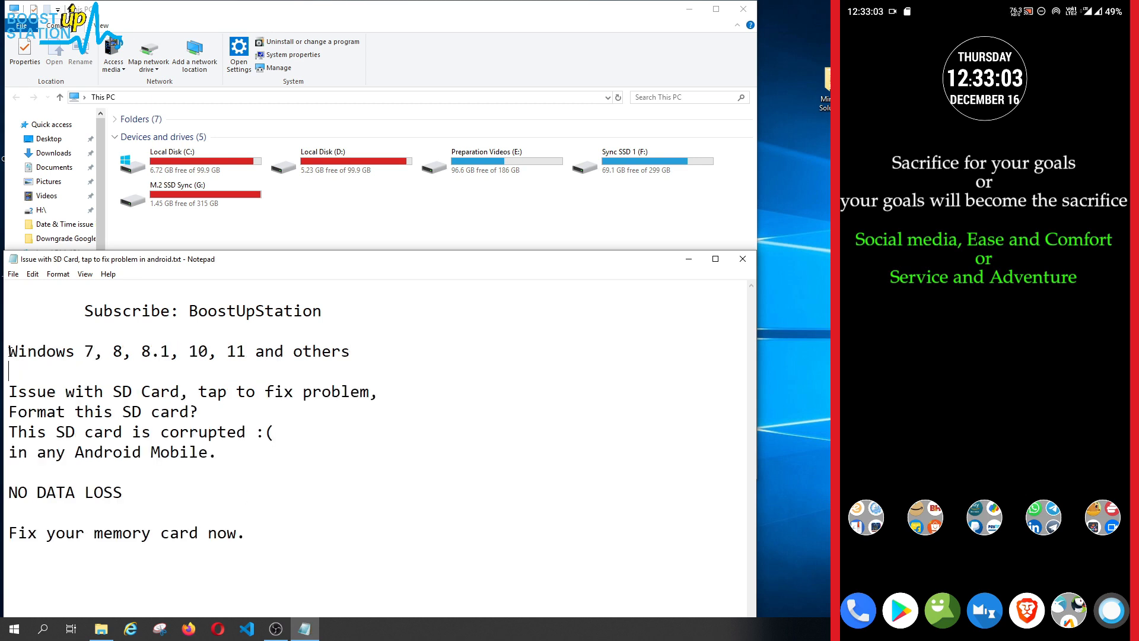
drag(8, 351, 246, 351)
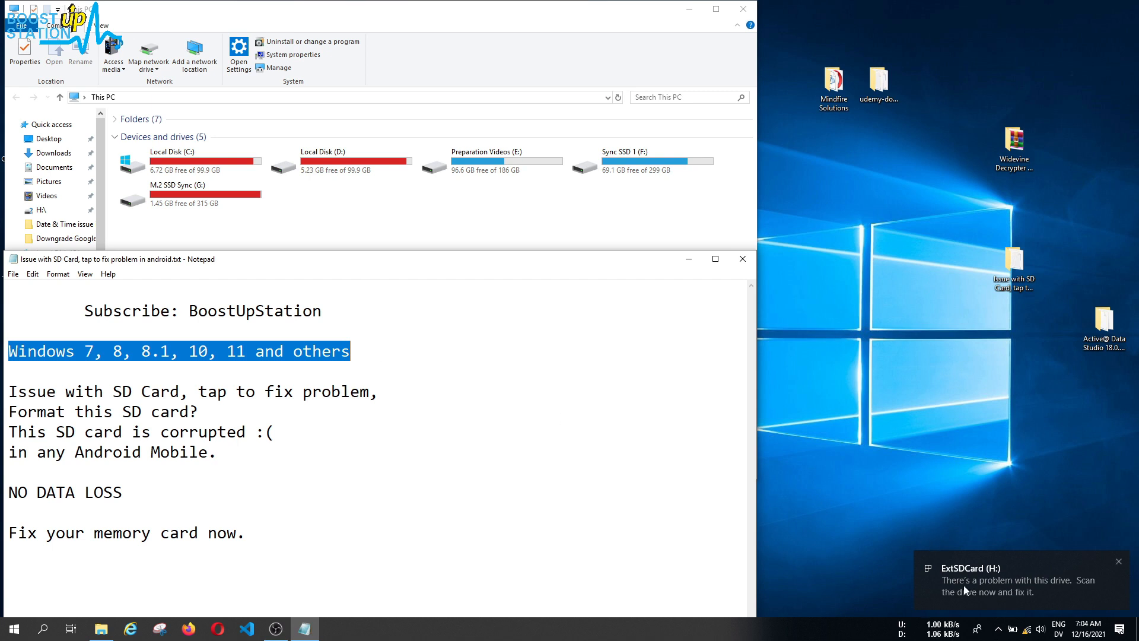
mouse_move(1023, 591)
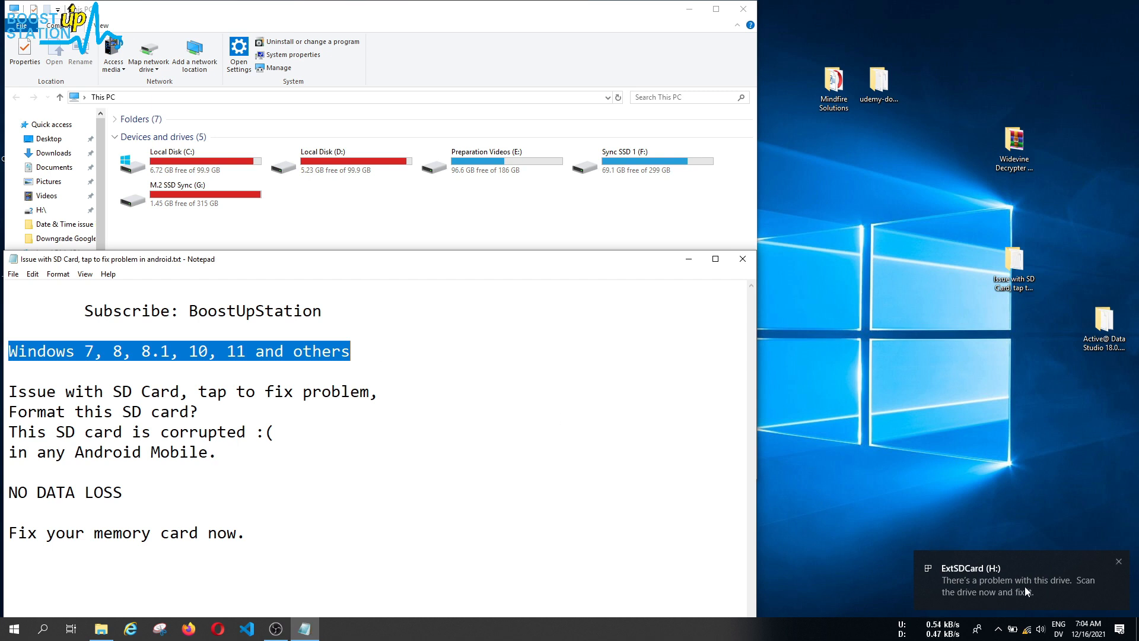
mouse_move(986, 592)
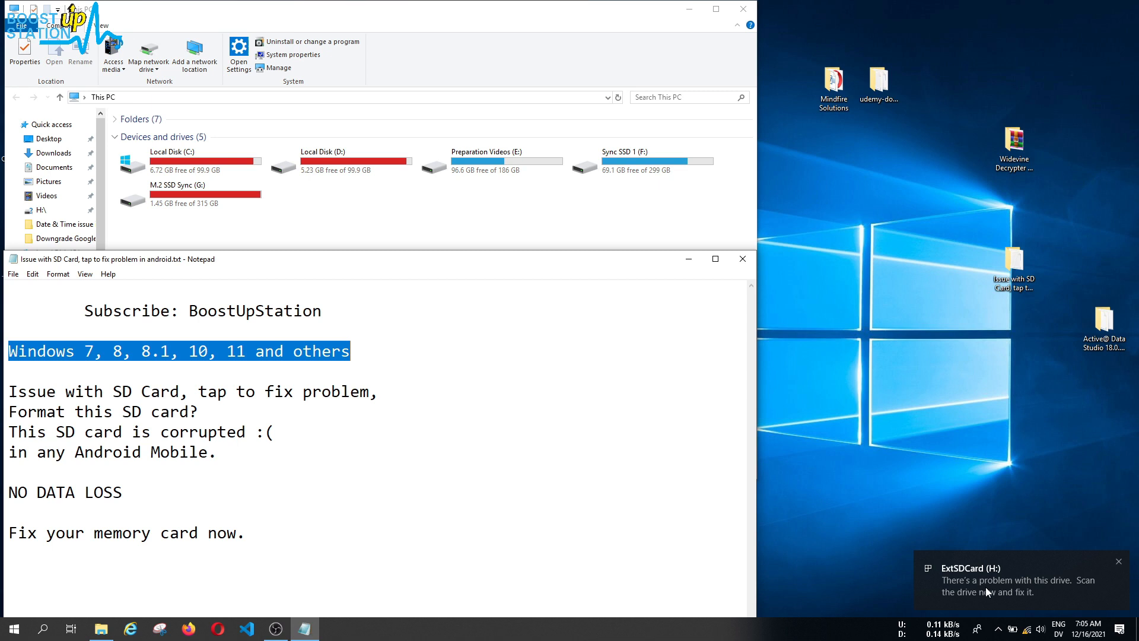
Step: Open ExtSDCard (H:) from This PC and dismiss its scan-and-fix prompt without scanning
click(1117, 559)
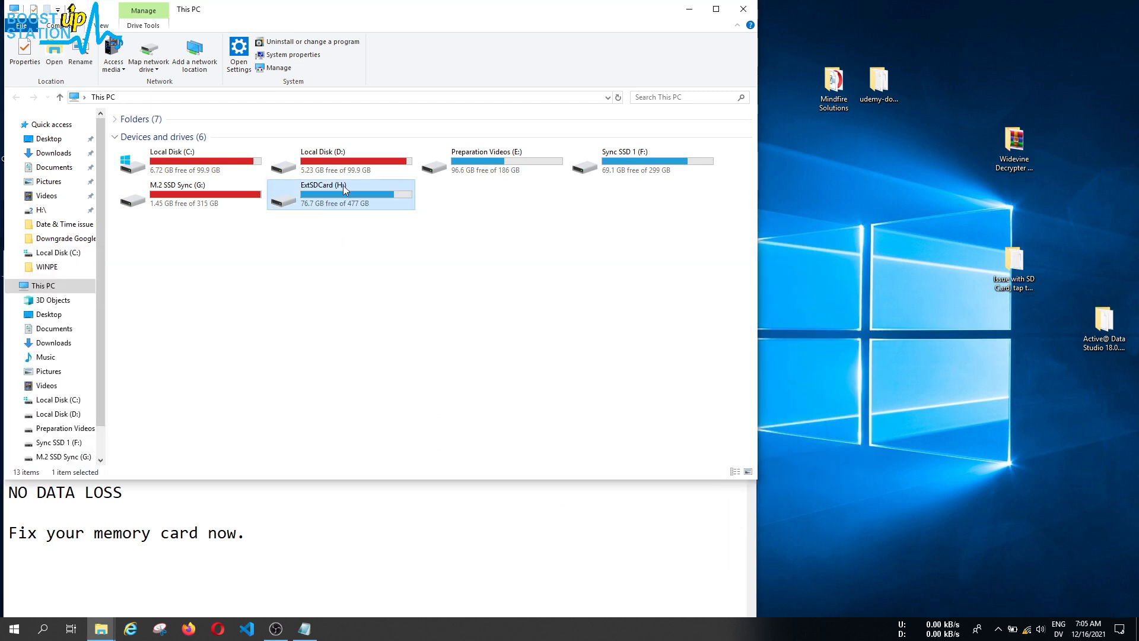
mouse_move(376, 216)
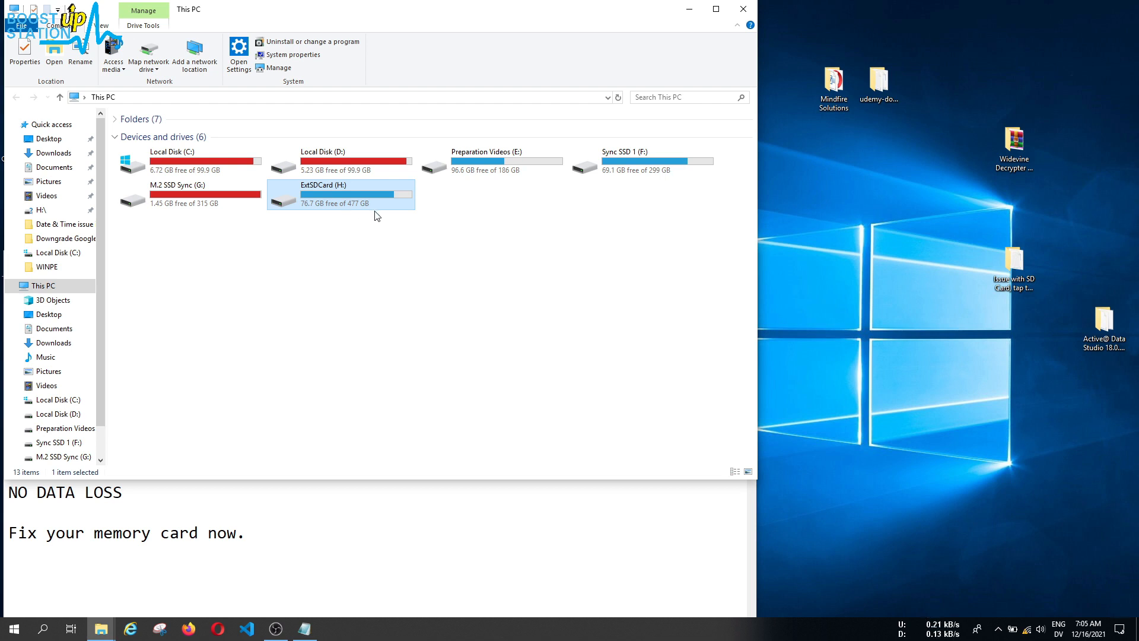
double_click(340, 193)
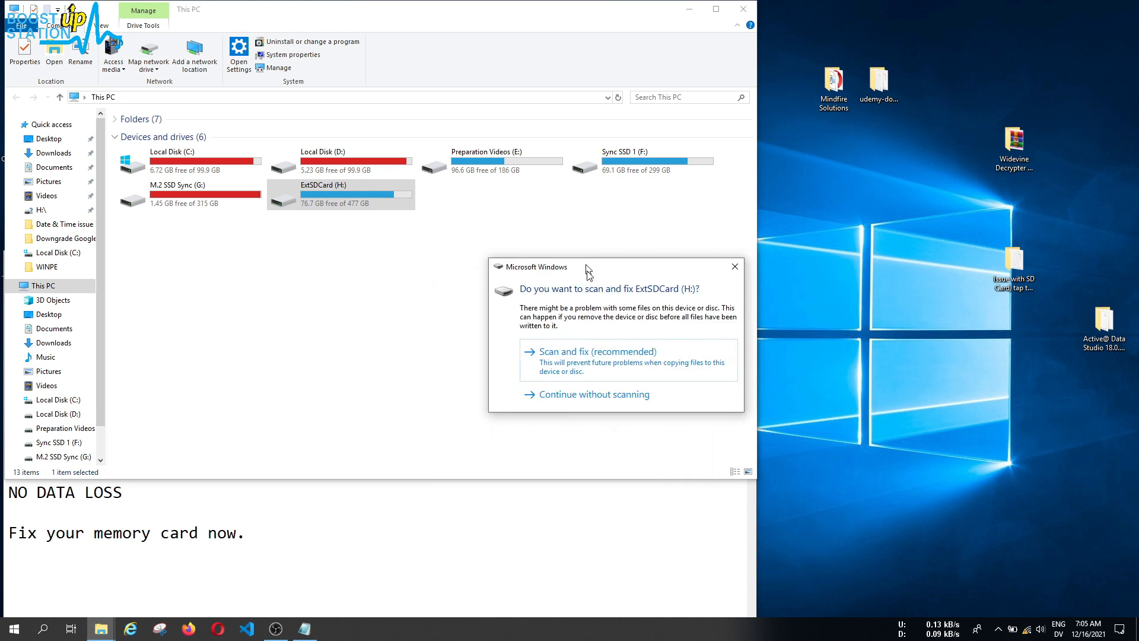
drag(586, 265, 586, 285)
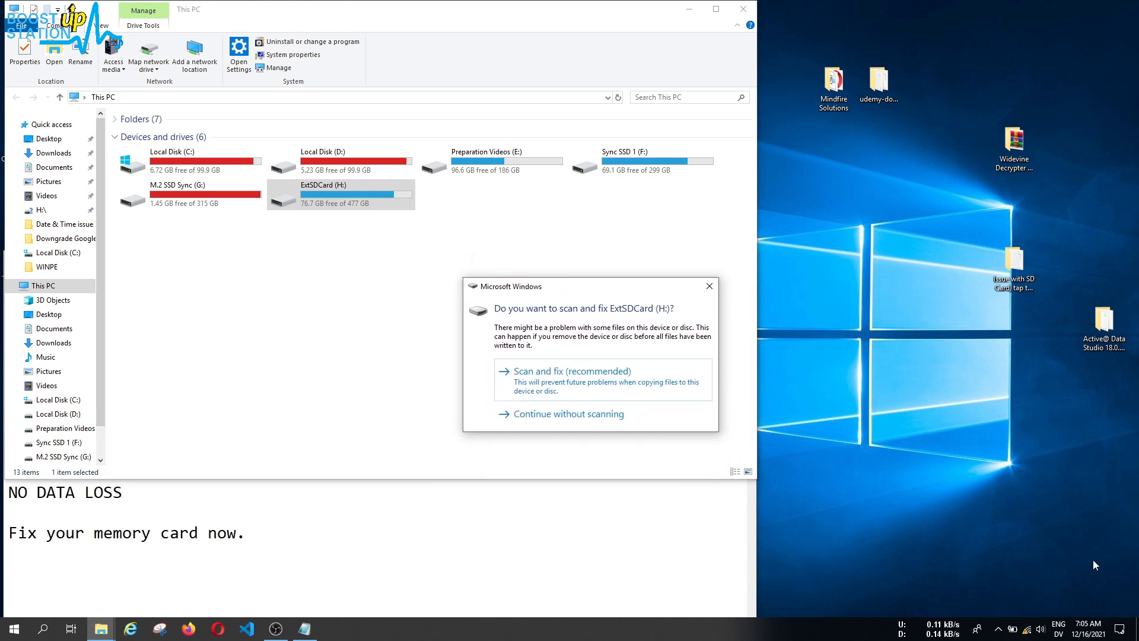
mouse_move(577, 336)
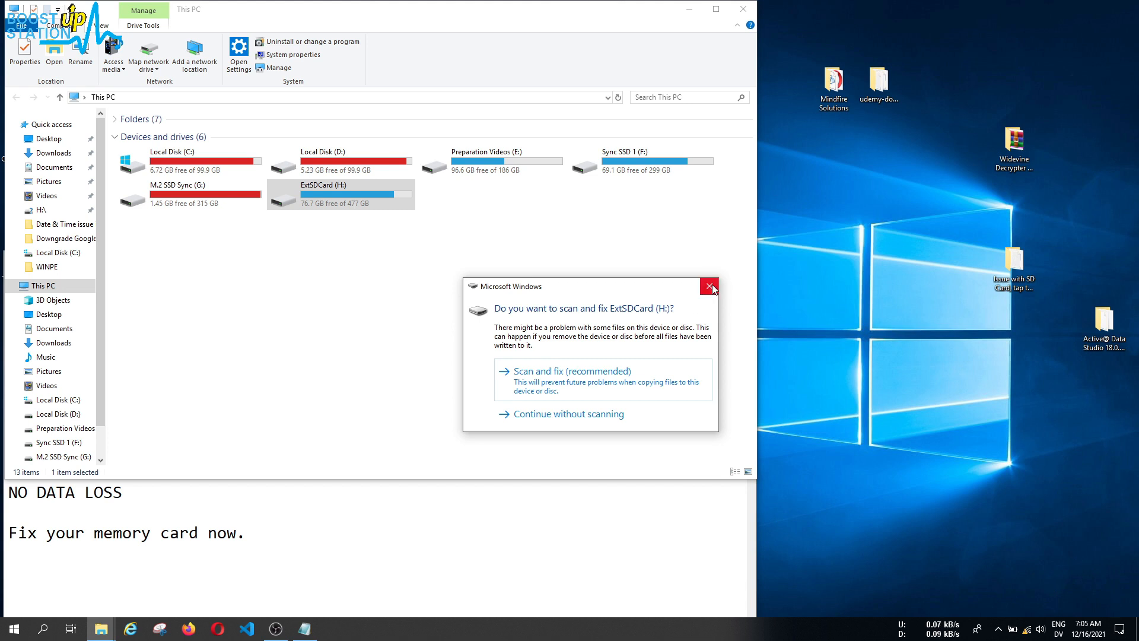
click(709, 285)
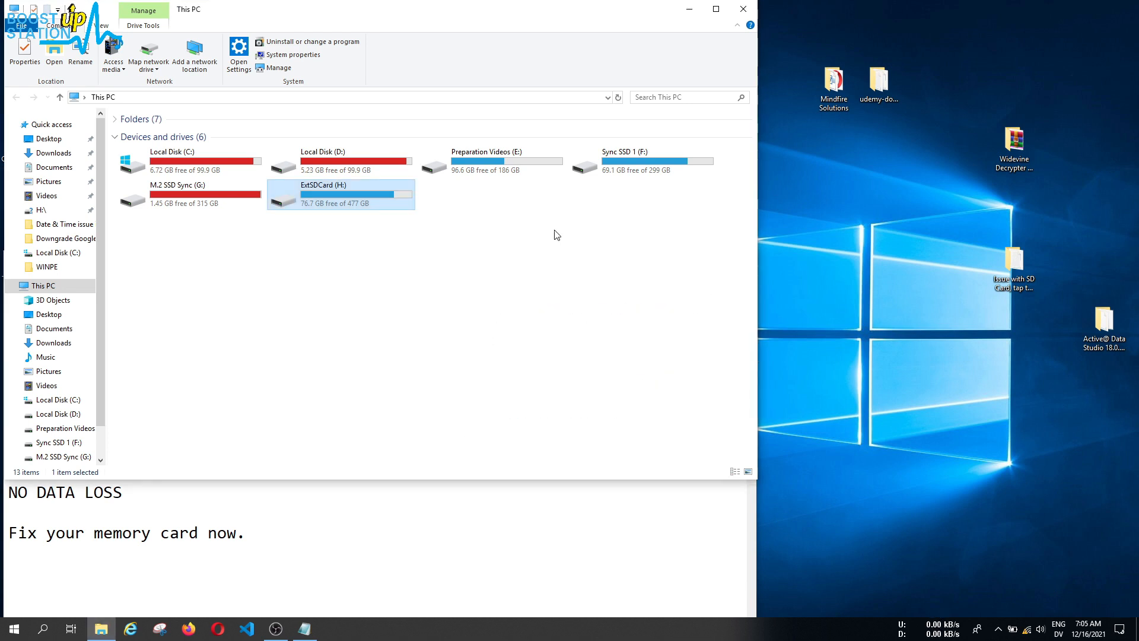
Step: Run error checking from ExtSDCard (H:) Properties > Tools and repair the drive until it reports success
right_click(341, 195)
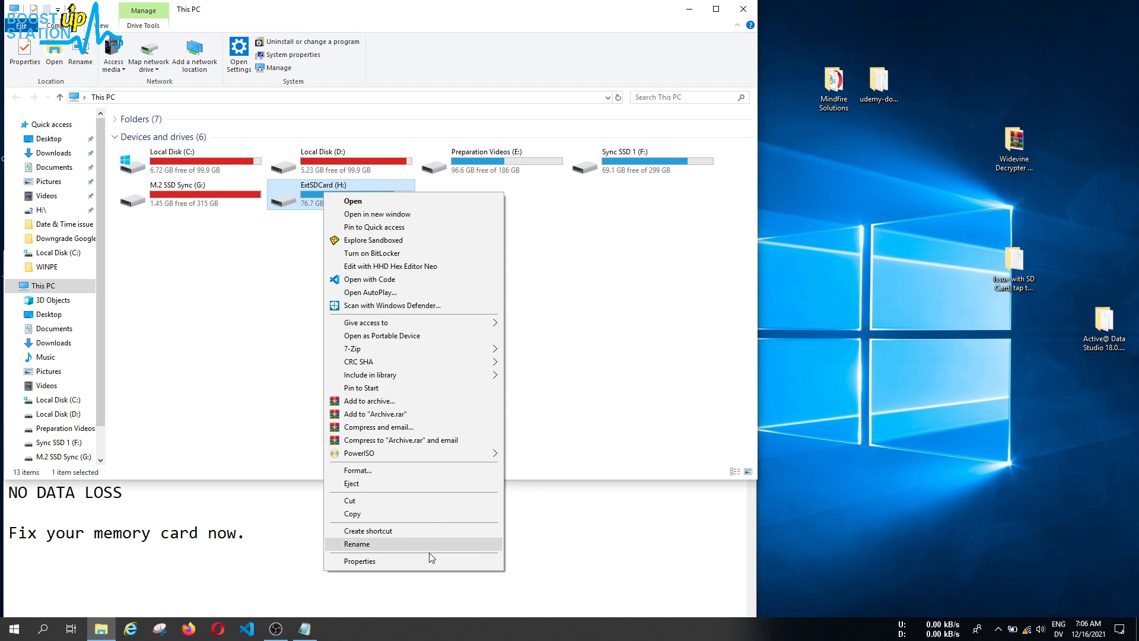
click(358, 561)
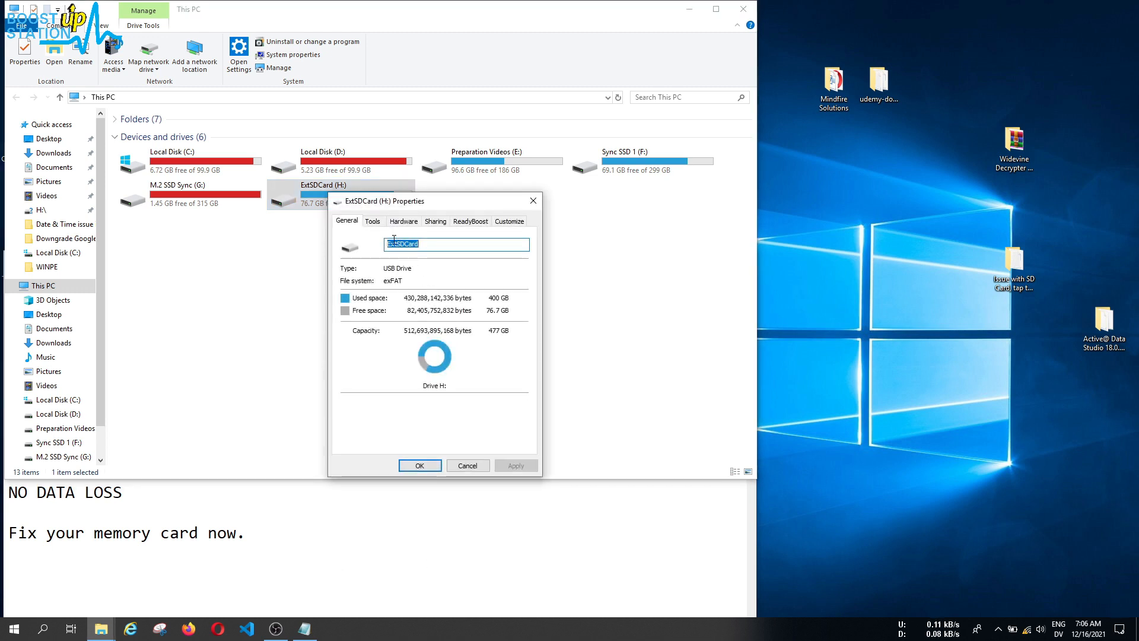
click(372, 220)
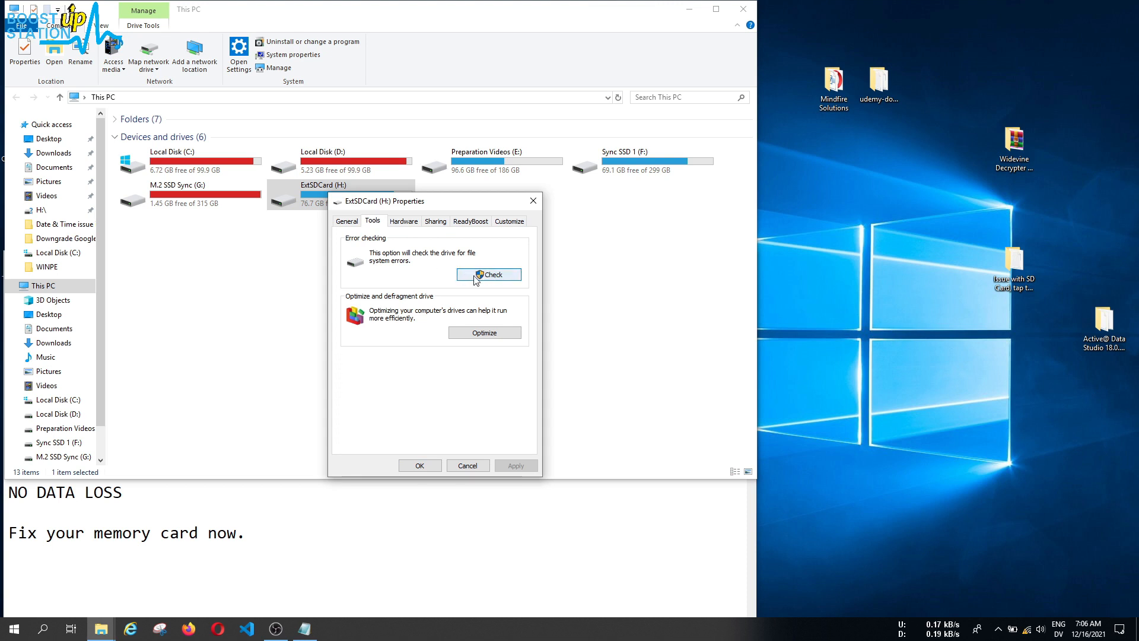
click(488, 274)
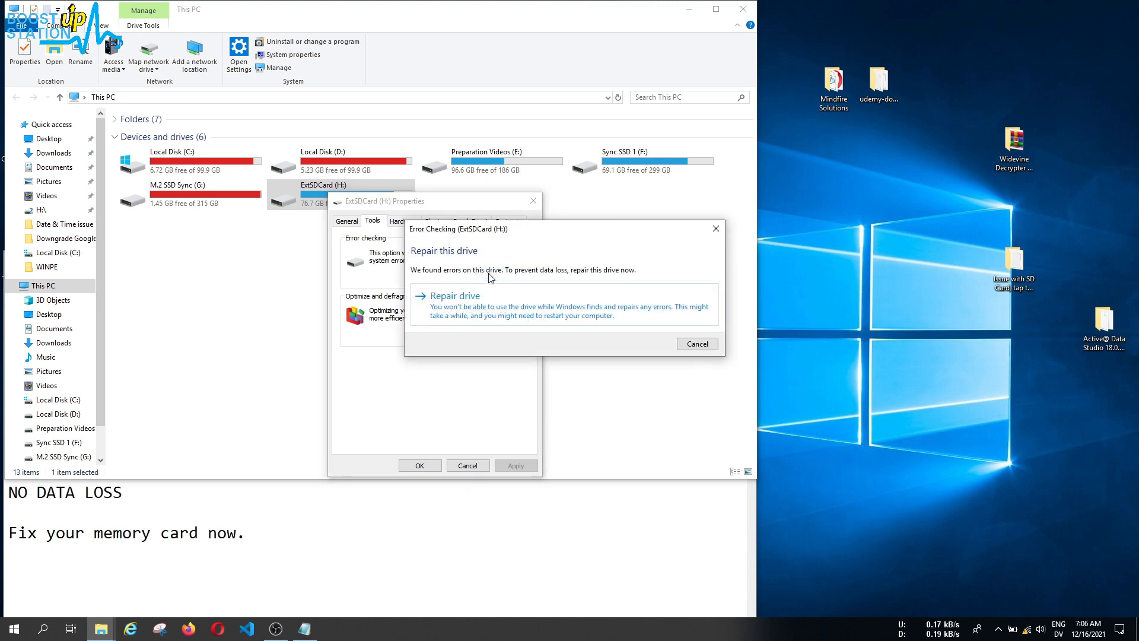
mouse_move(534, 307)
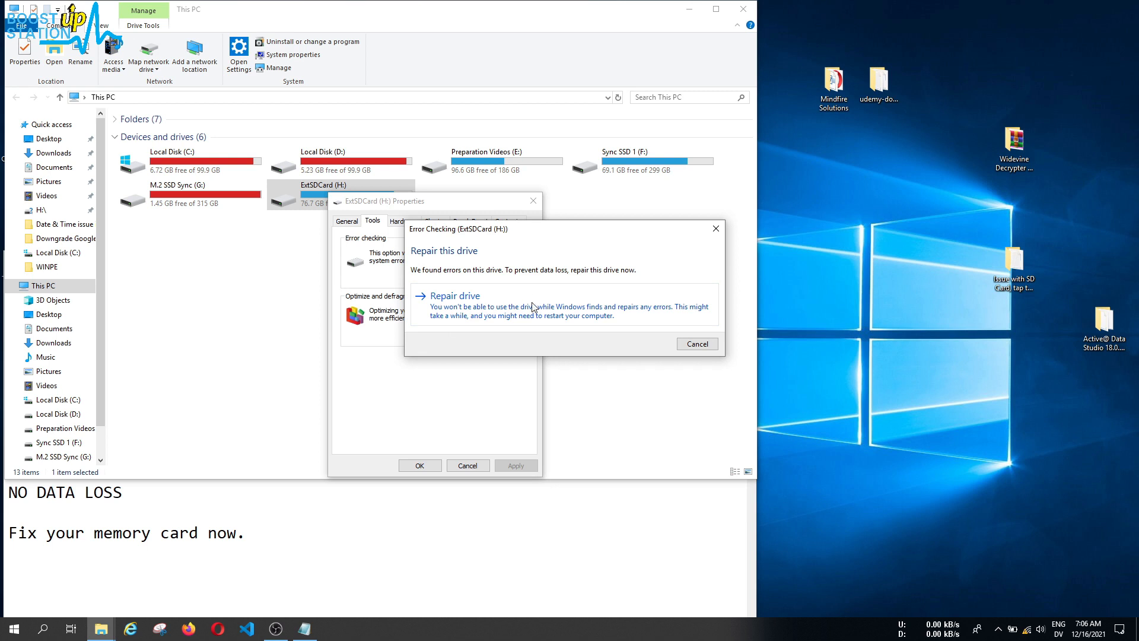
click(454, 295)
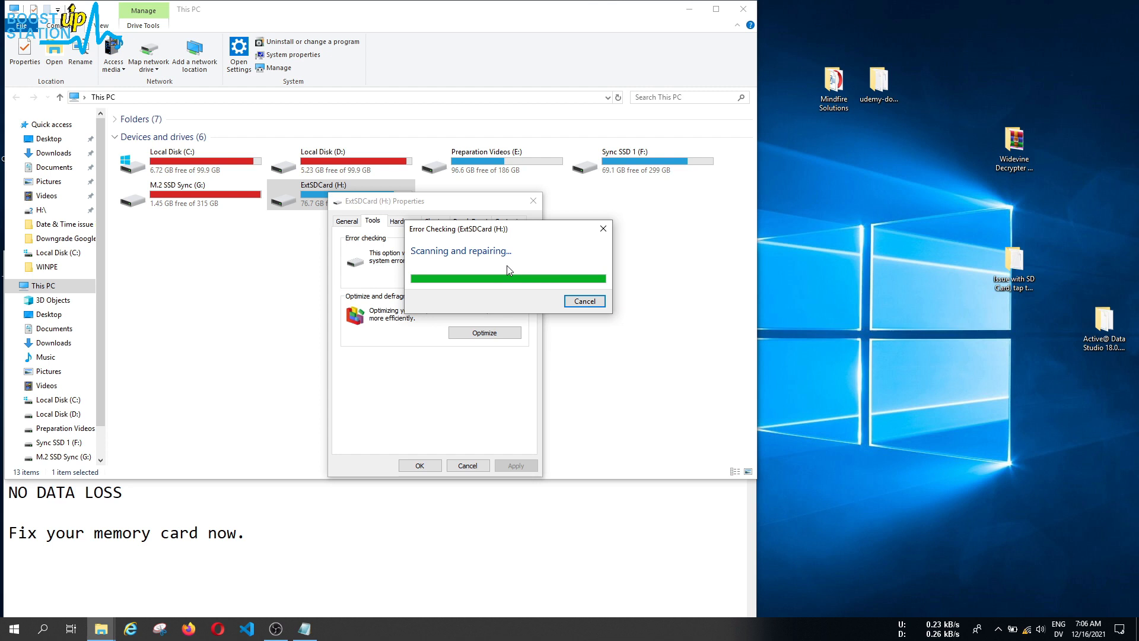
drag(508, 228, 592, 267)
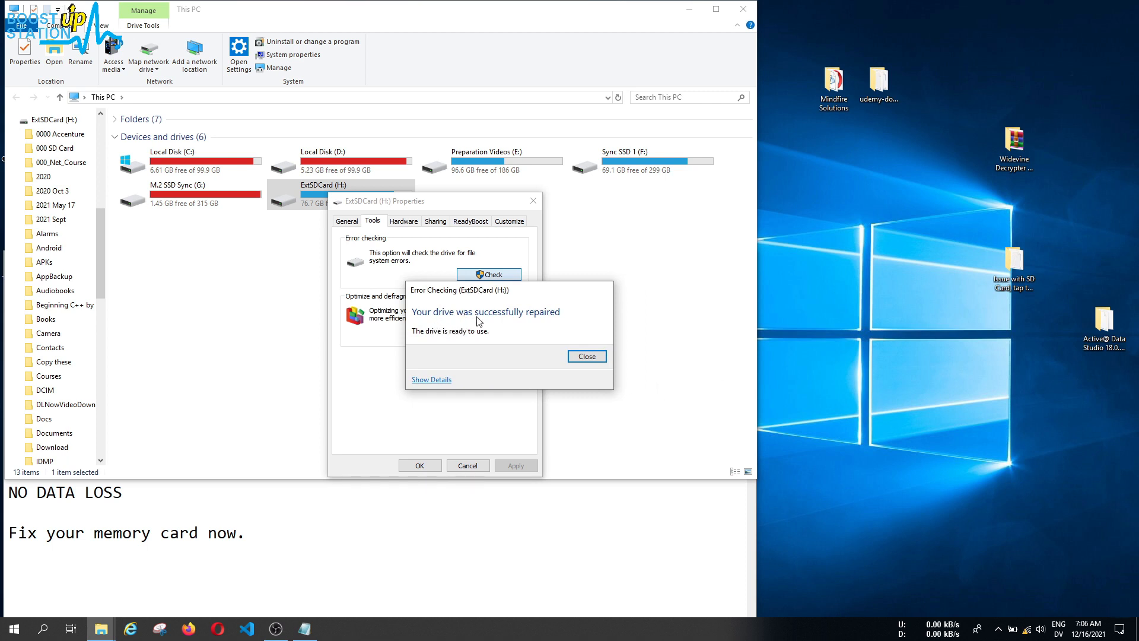
mouse_move(554, 354)
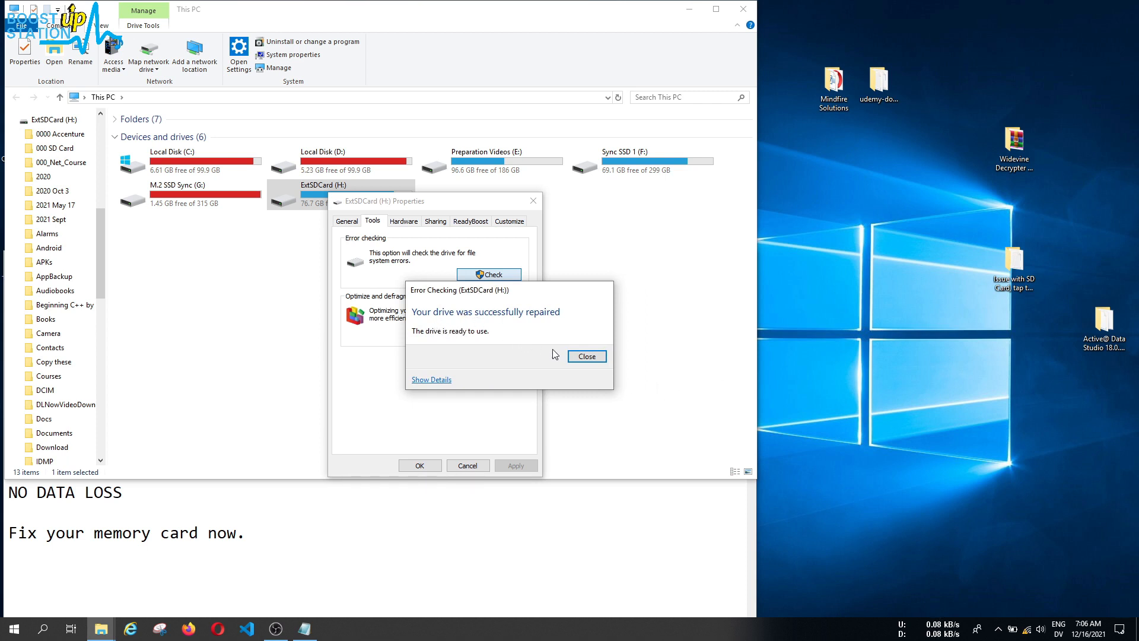
Step: Close the repair results and eject the ExtSDCard (H:) drive
click(585, 356)
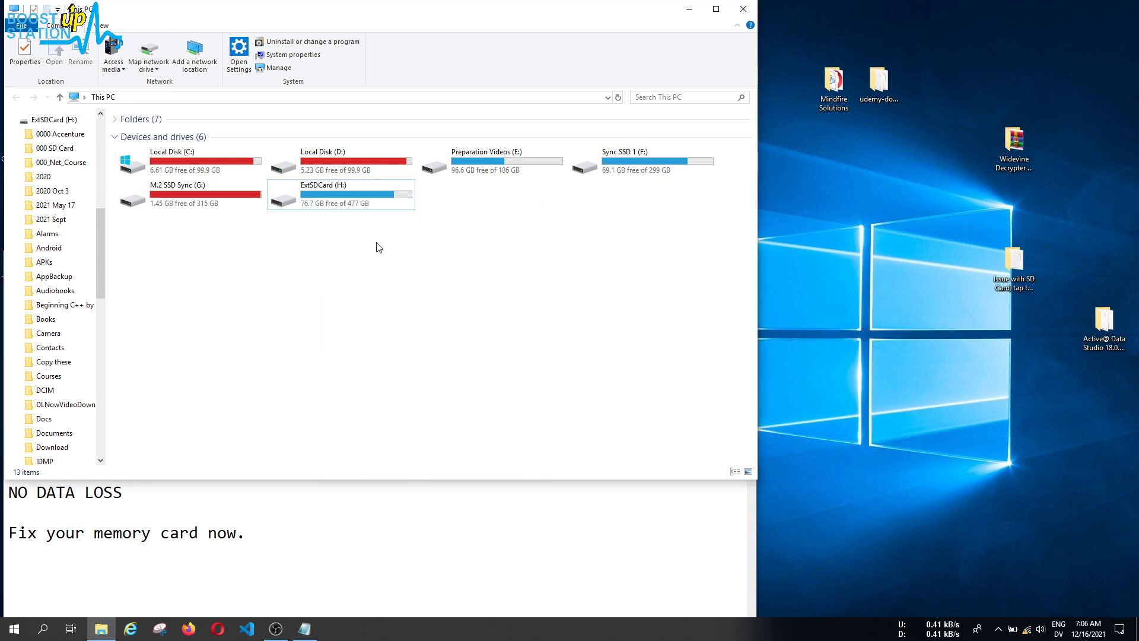
right_click(340, 196)
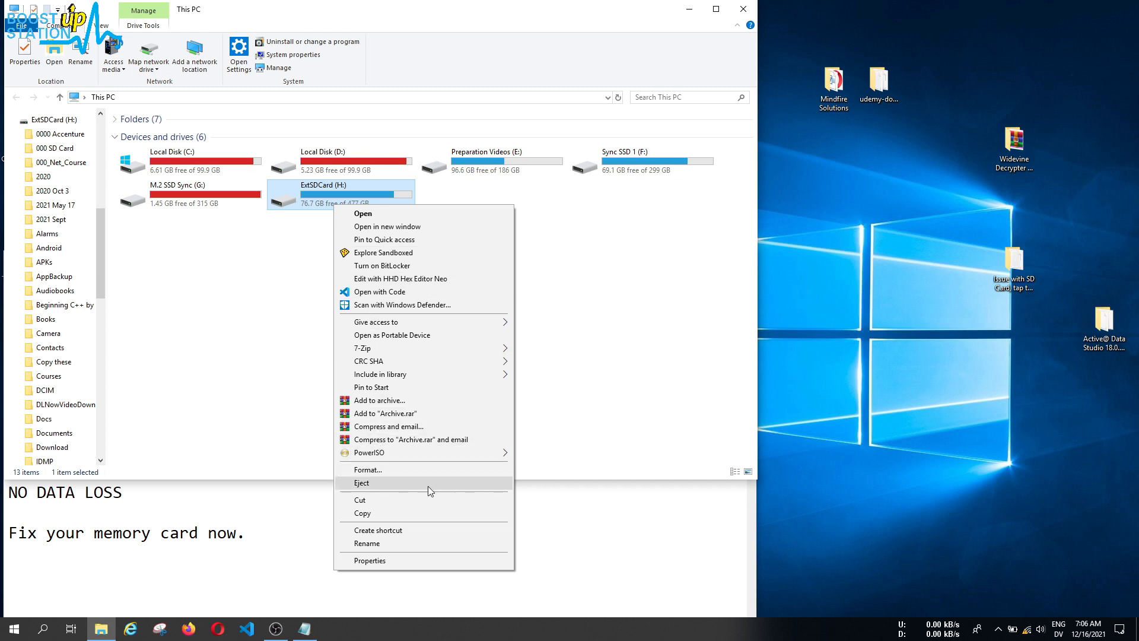
click(360, 483)
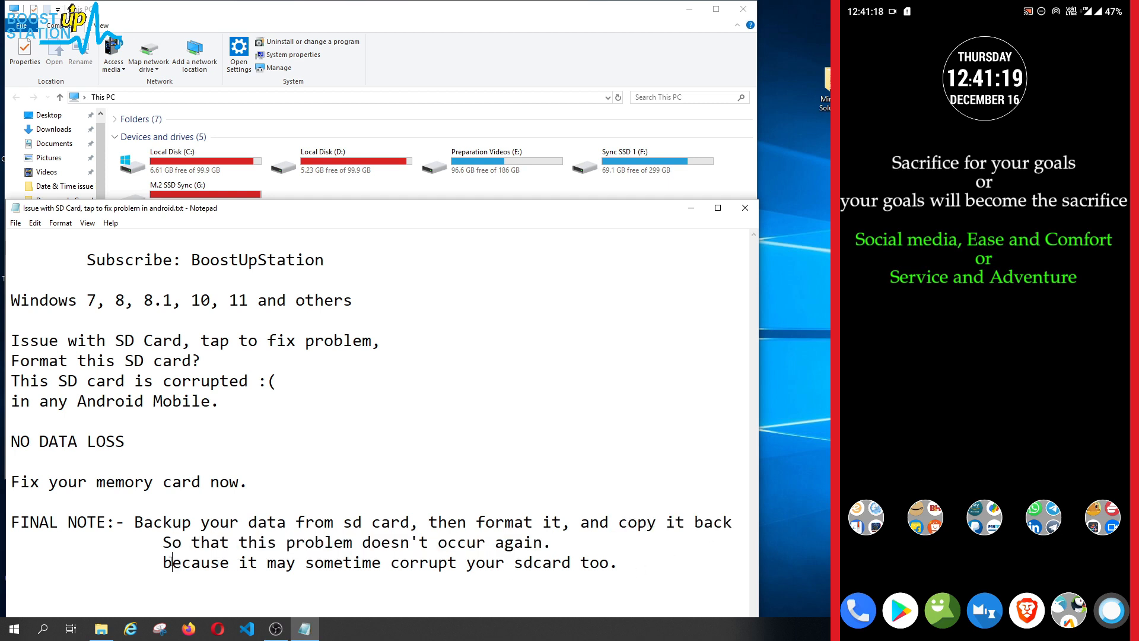
Step: Highlight the 'Backup your data from sd card' advice in the FINAL NOTE line
drag(169, 562, 499, 562)
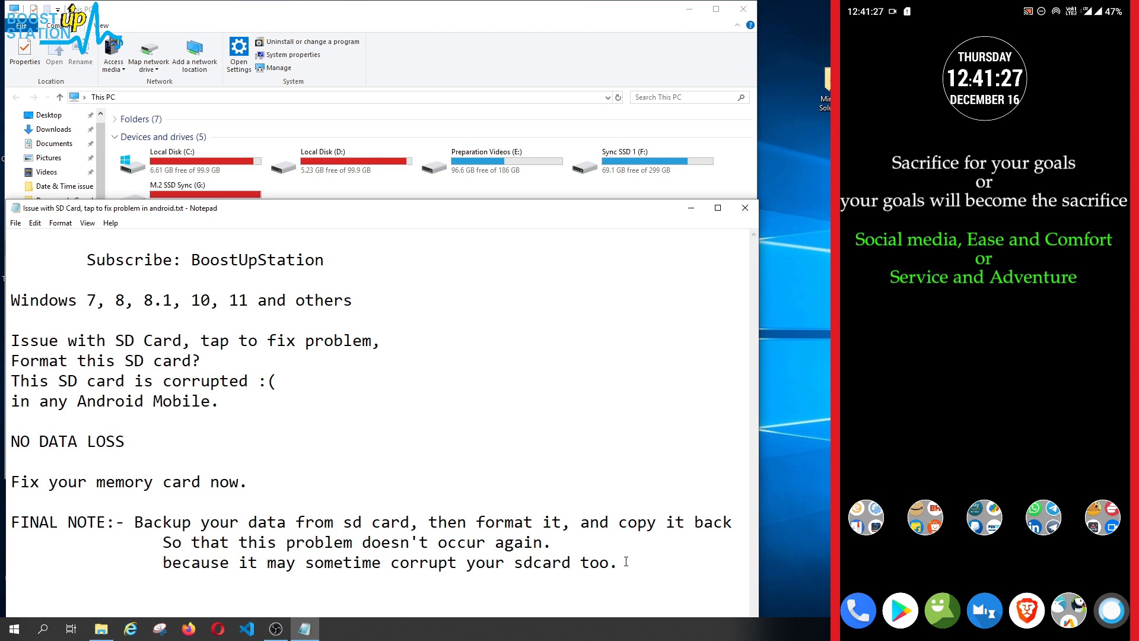
drag(154, 522, 356, 522)
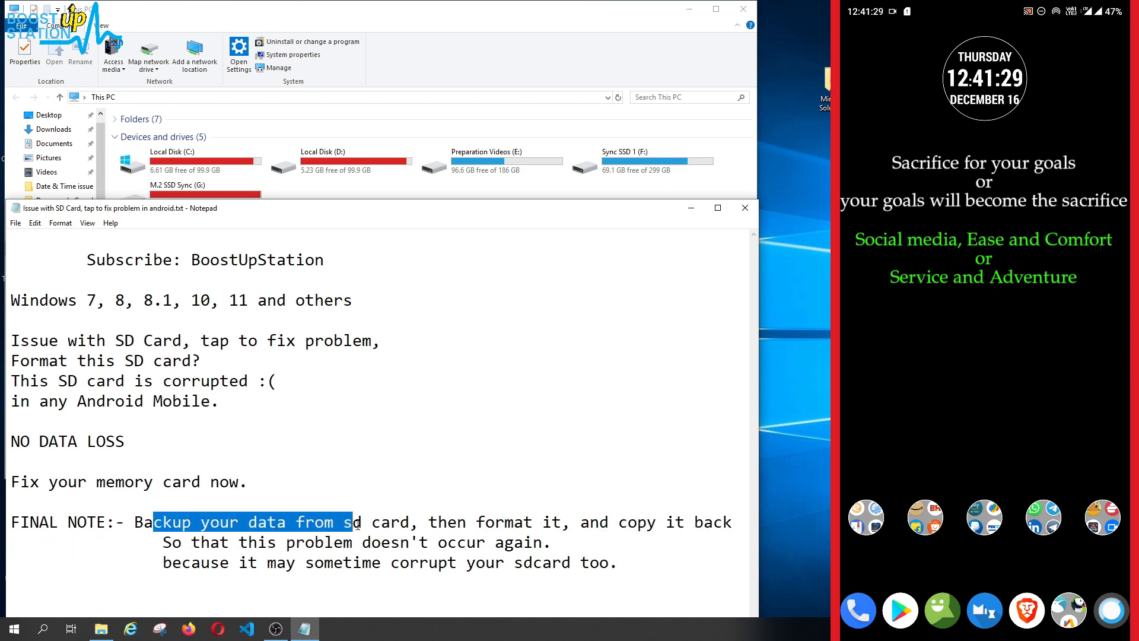